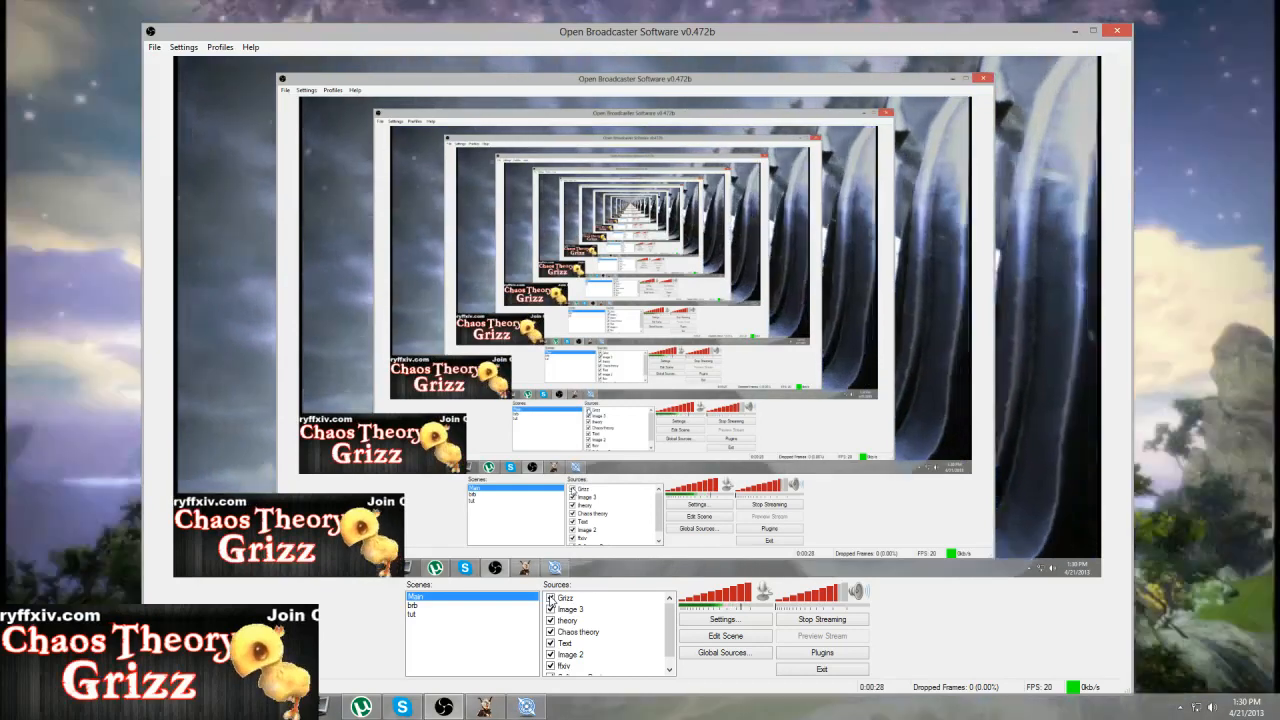
# Switch to the third scene holding the game and software captures
pyautogui.click(412, 616)
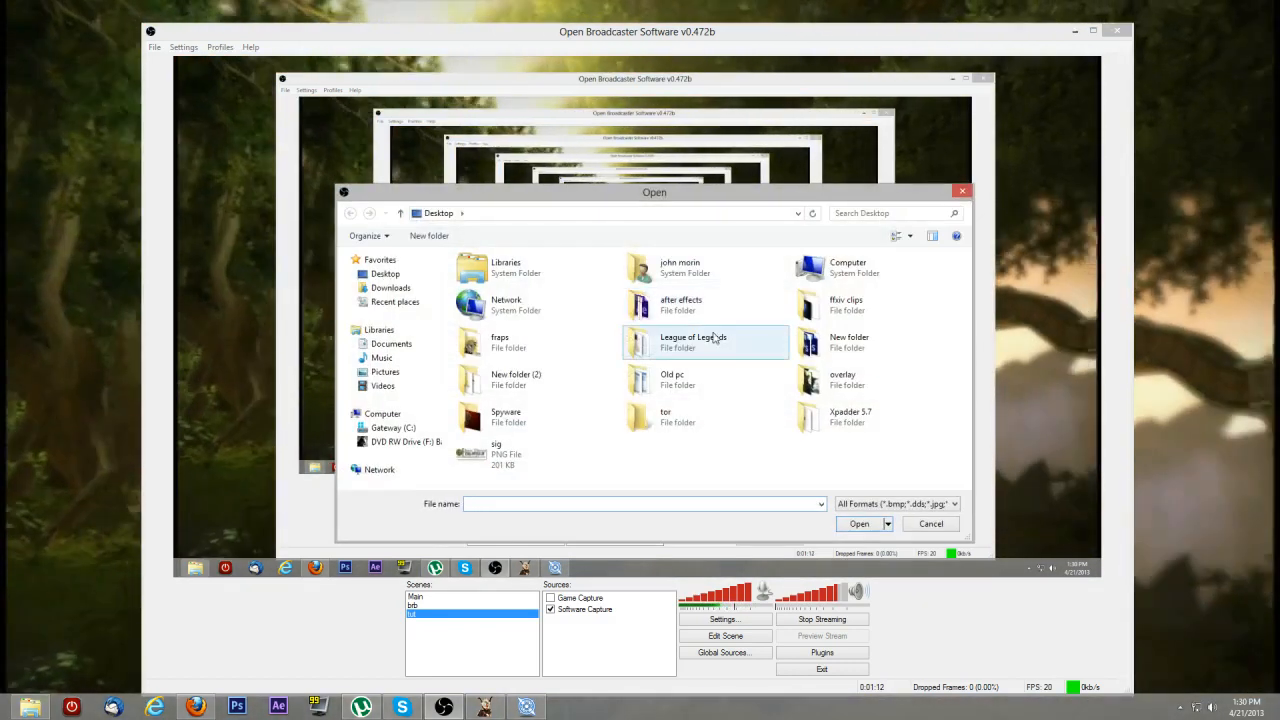
# Choose the PNG image on the desktop as the overlay picture
pyautogui.click(506, 454)
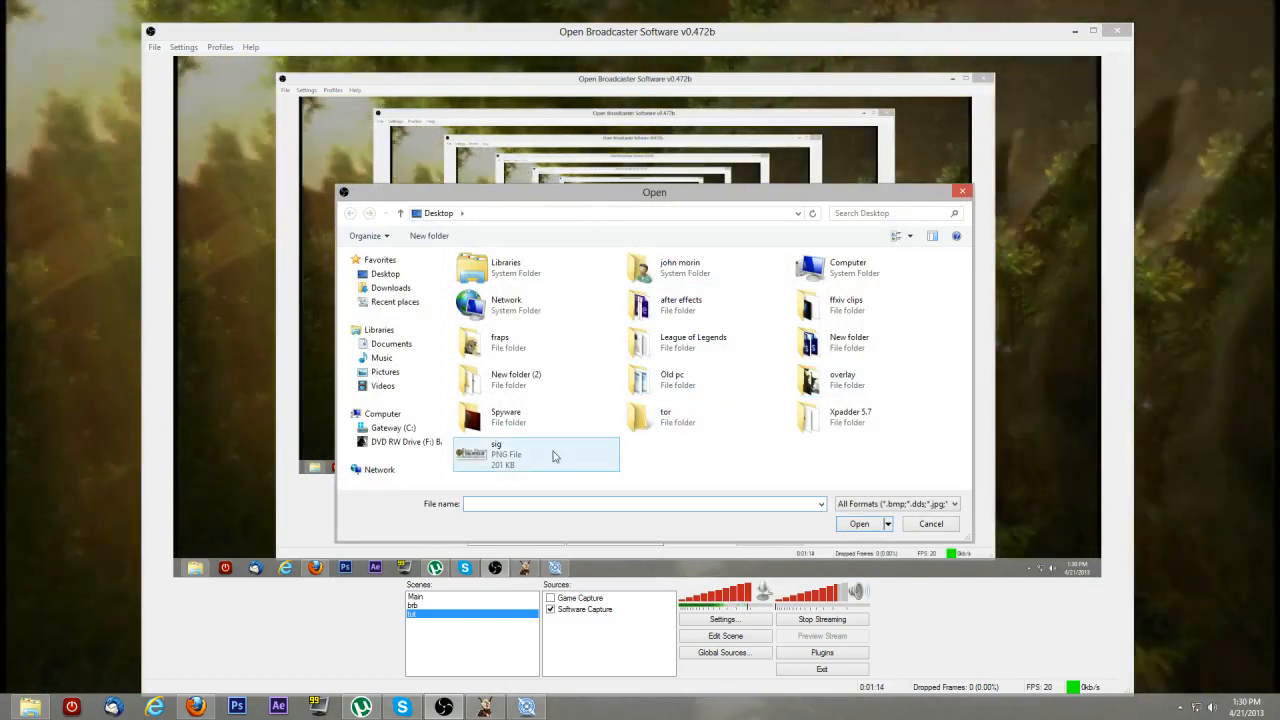
pyautogui.moveTo(520, 454)
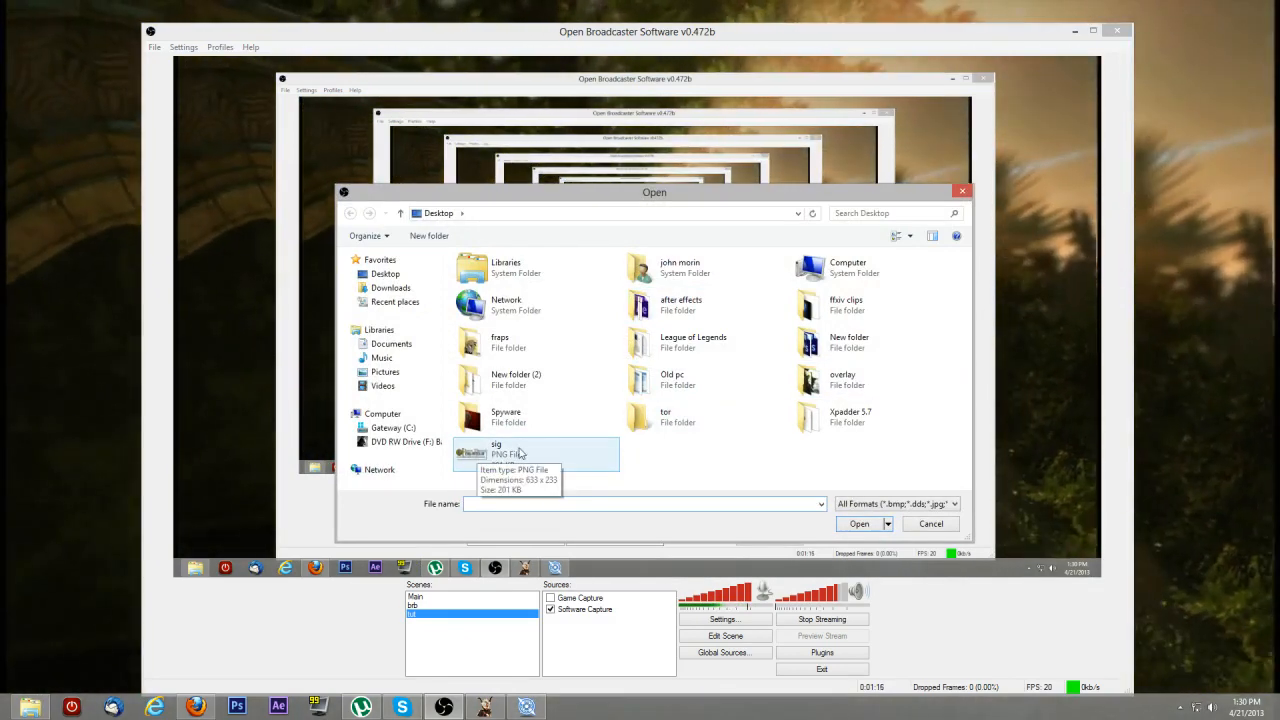
pyautogui.click(858, 524)
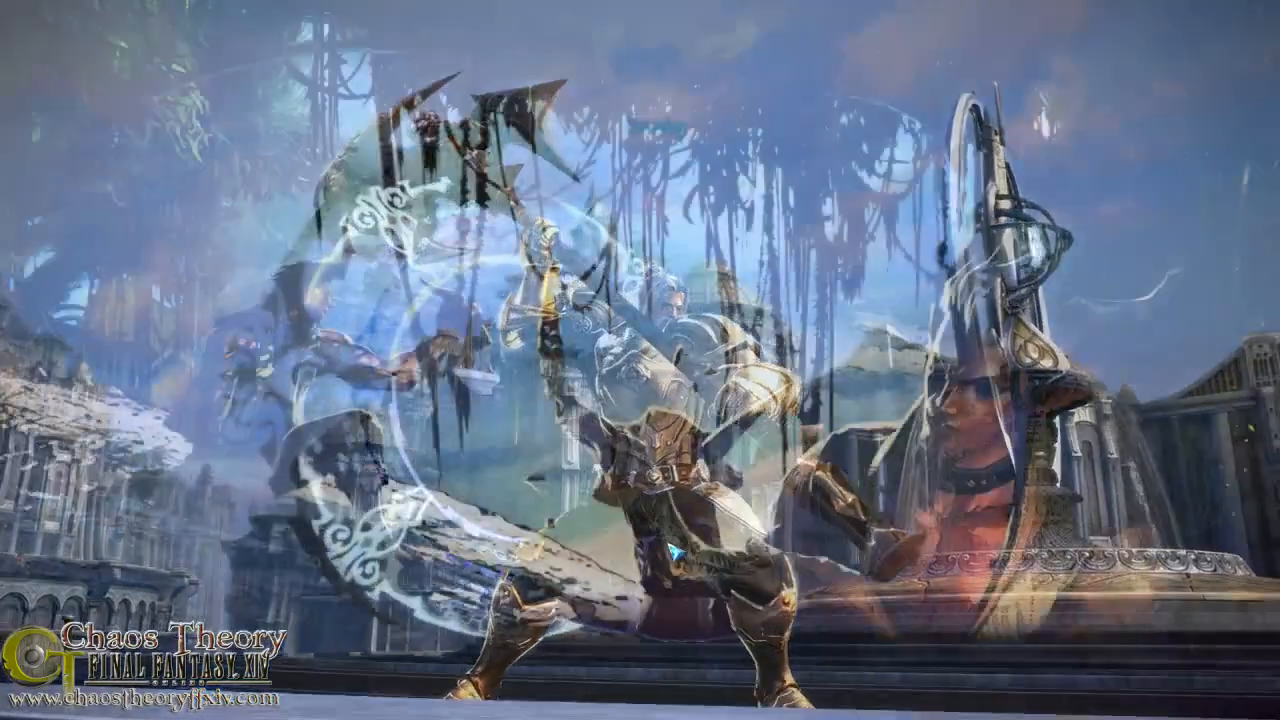
# Leave the full-screen game view and return to OBS
pyautogui.press('alt+tab')
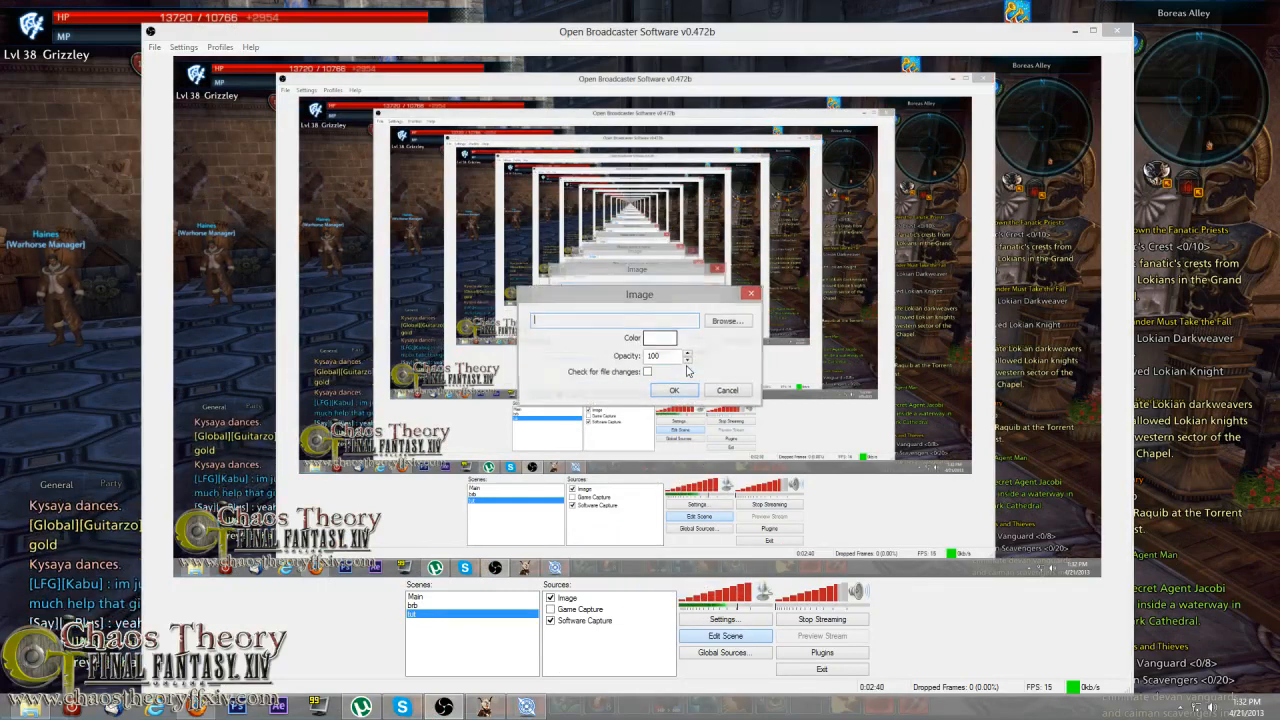
# Point the image source at the black box picture in Desktop > New folder (2) and confirm
pyautogui.click(728, 320)
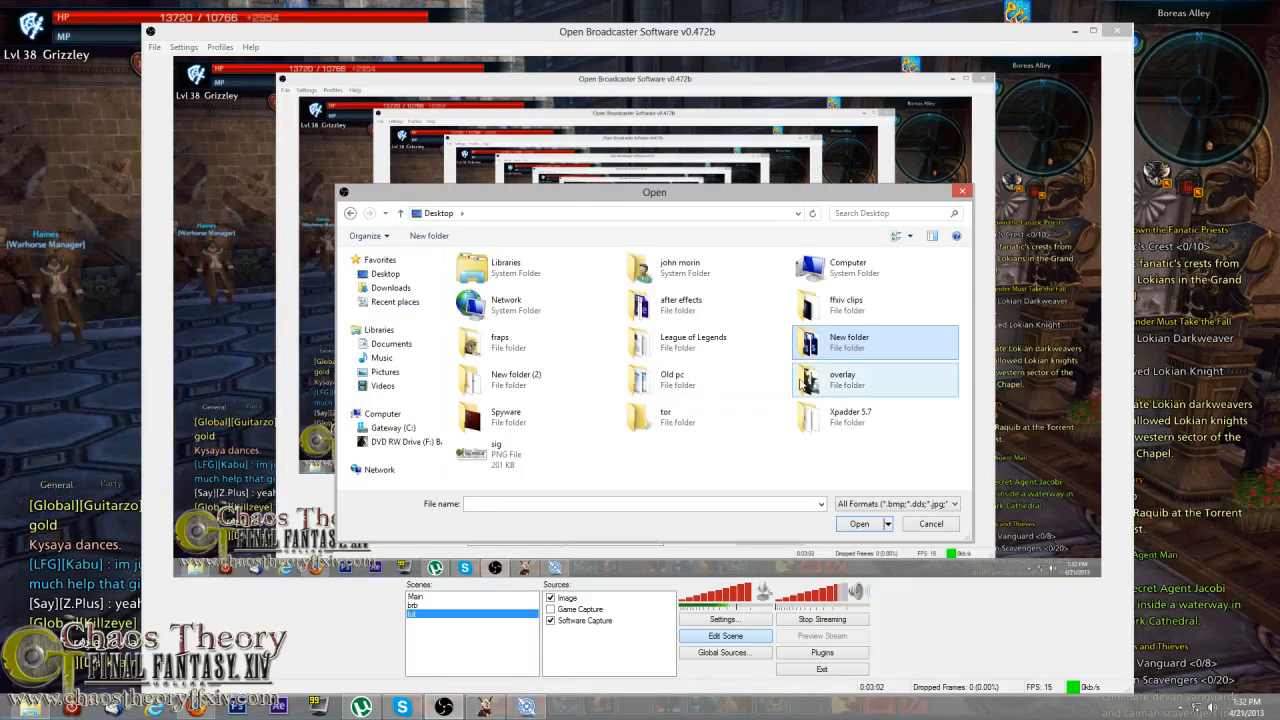
pyautogui.doubleClick(842, 378)
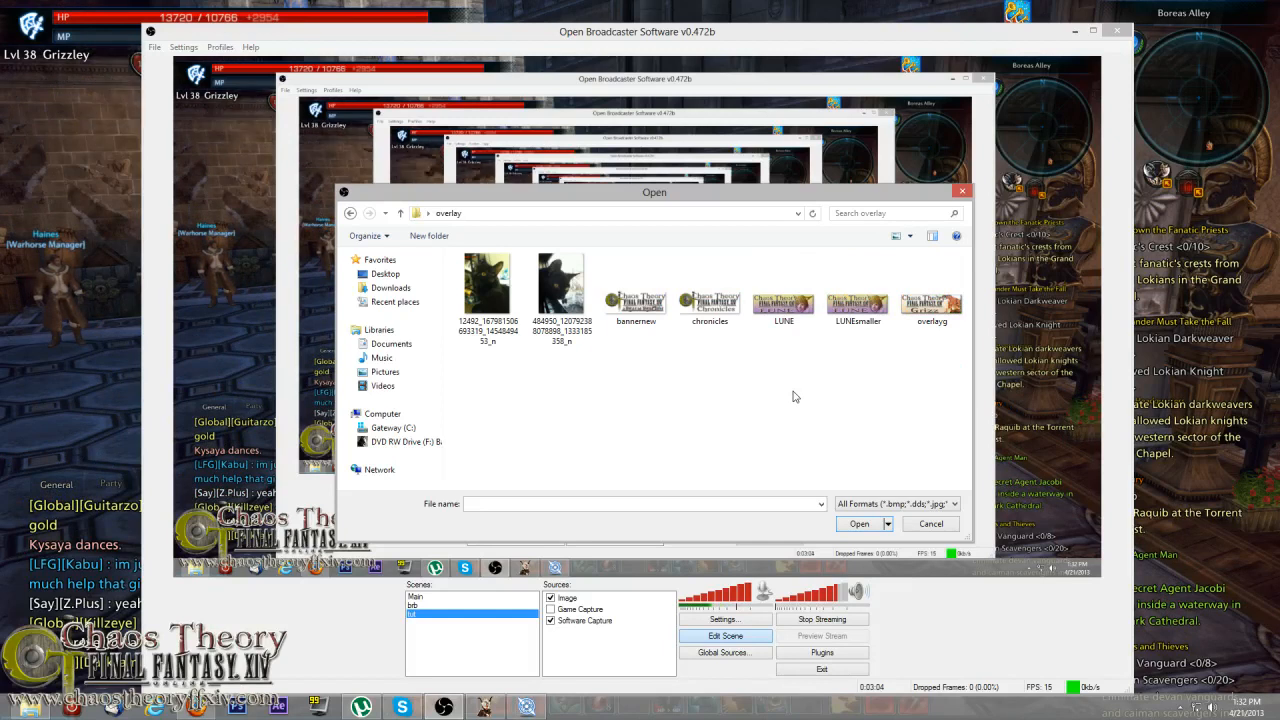
pyautogui.click(710, 290)
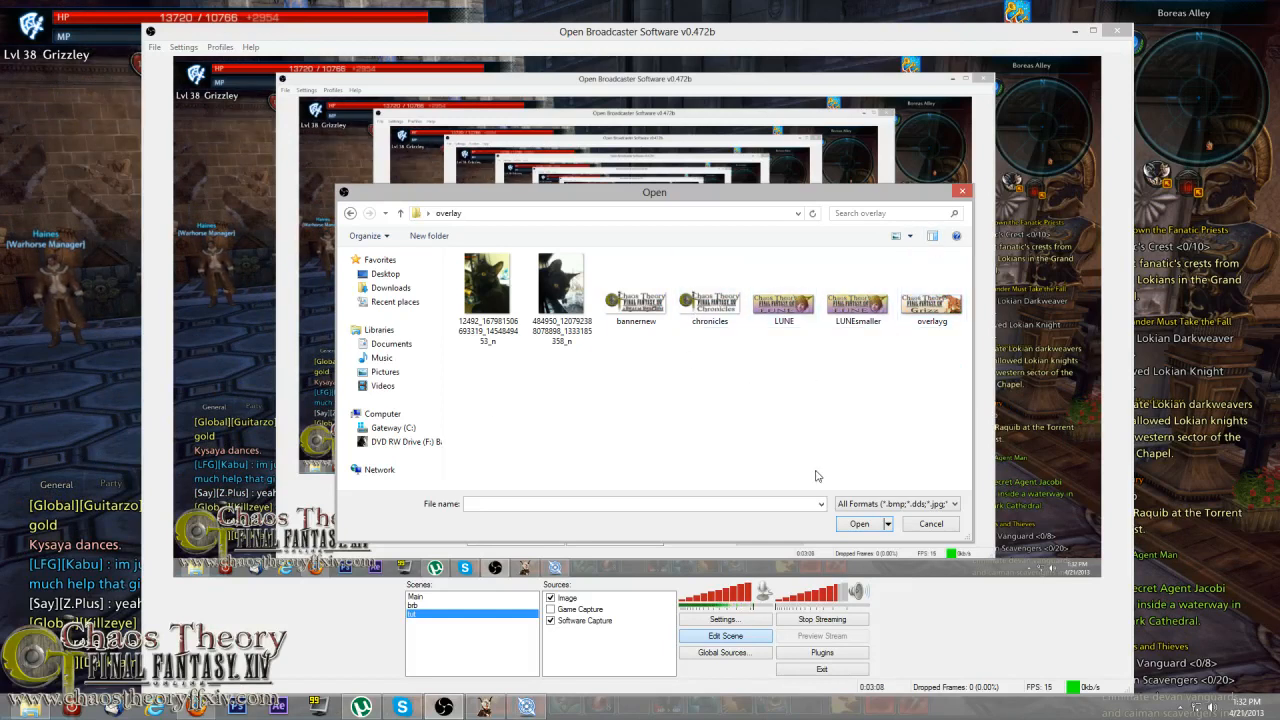
pyautogui.moveTo(428, 236)
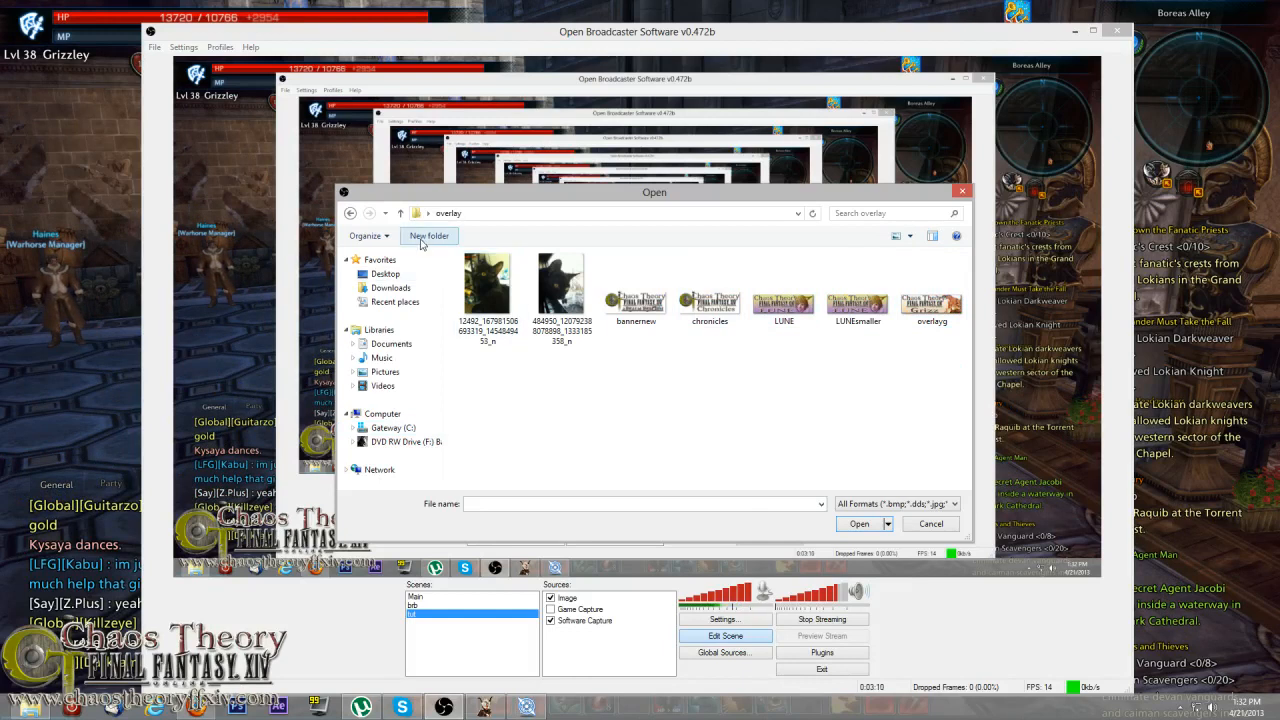
pyautogui.click(400, 212)
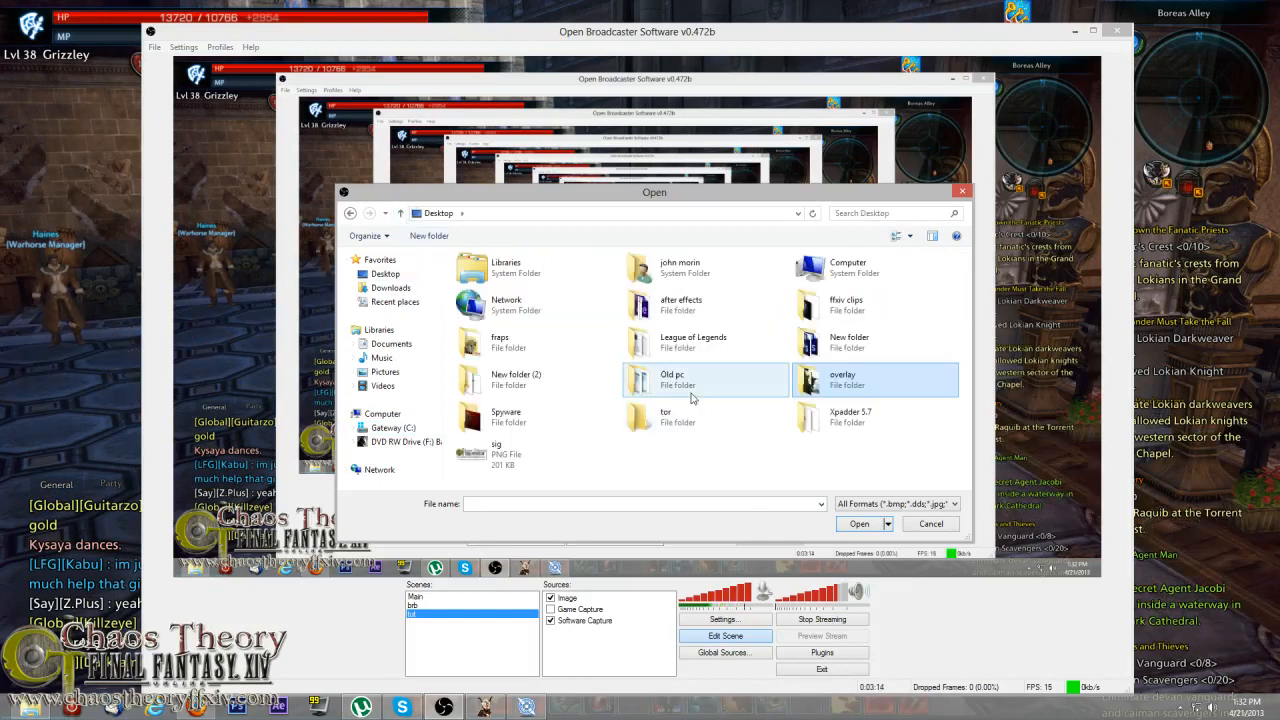
pyautogui.doubleClick(516, 380)
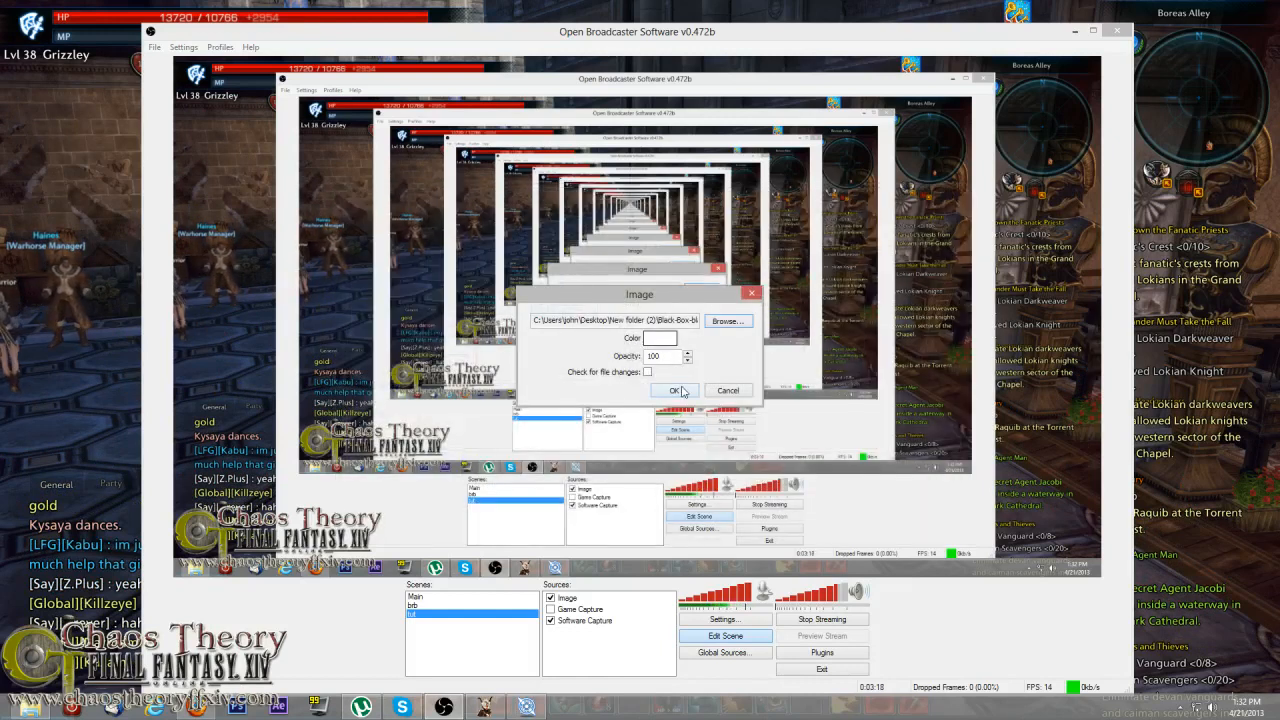
pyautogui.click(674, 390)
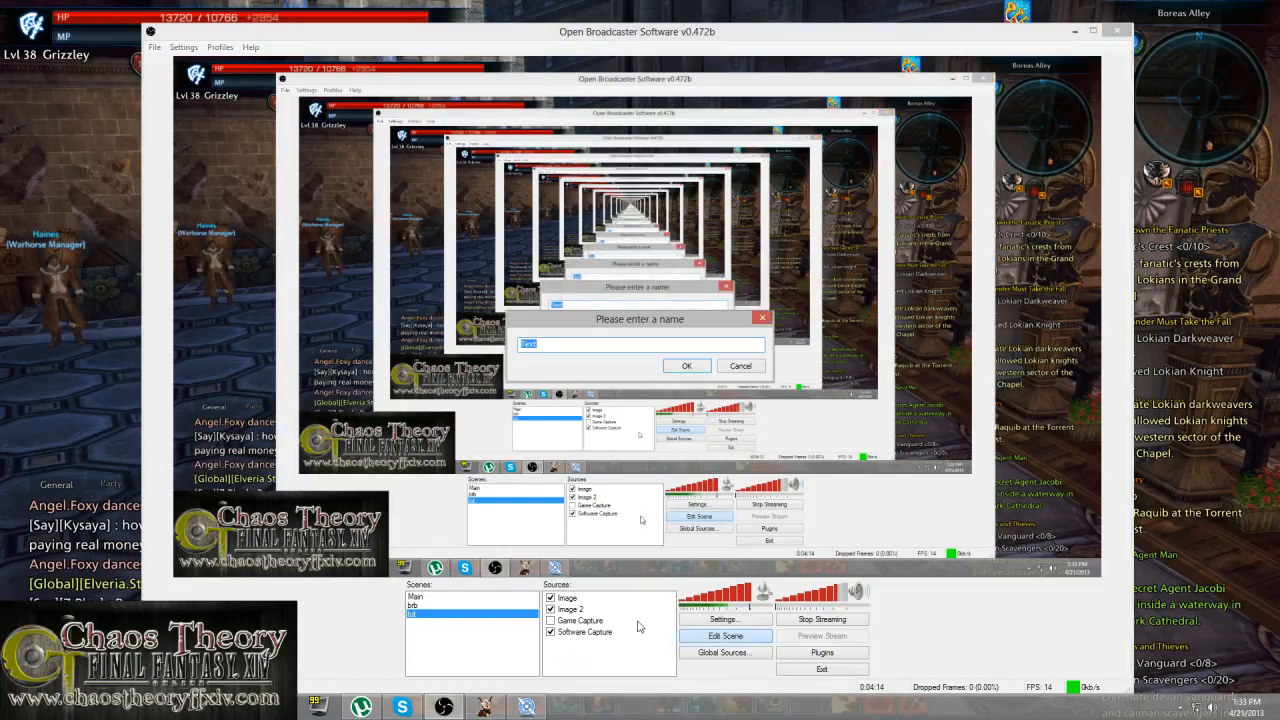
# Accept the text source name and enter white text 'welcome to chaostheory.com'
pyautogui.click(688, 364)
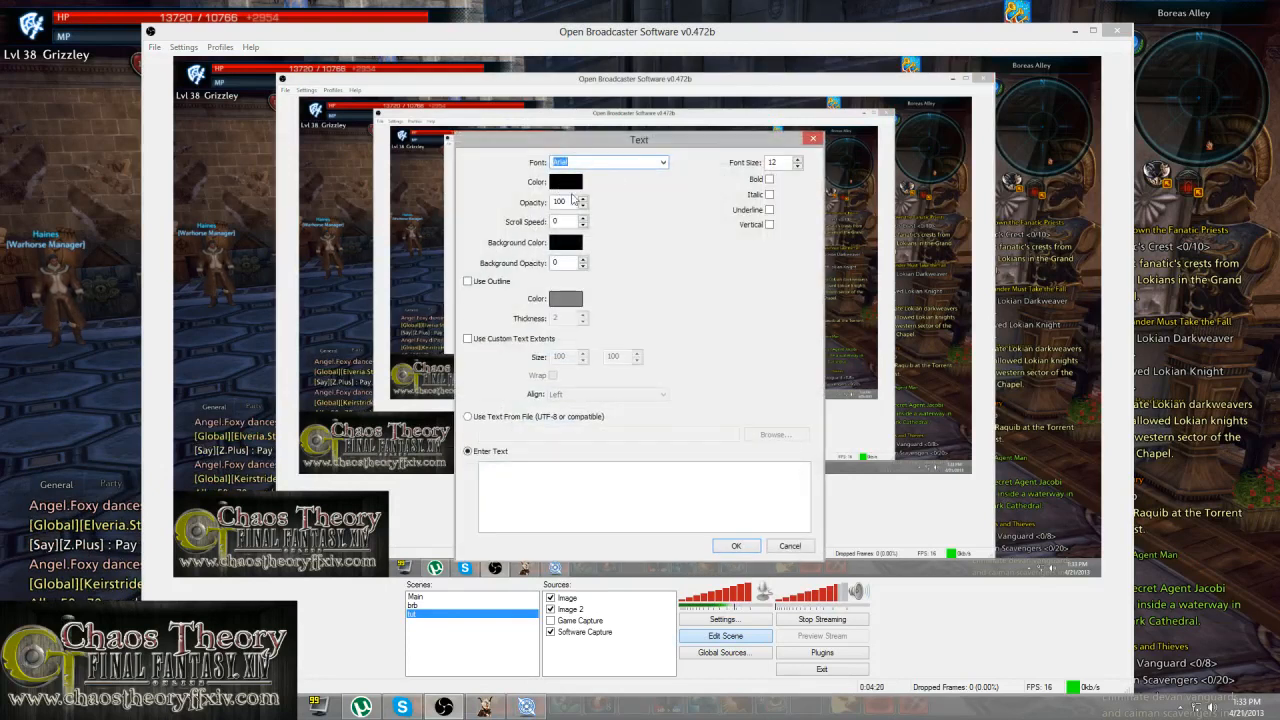
pyautogui.click(564, 182)
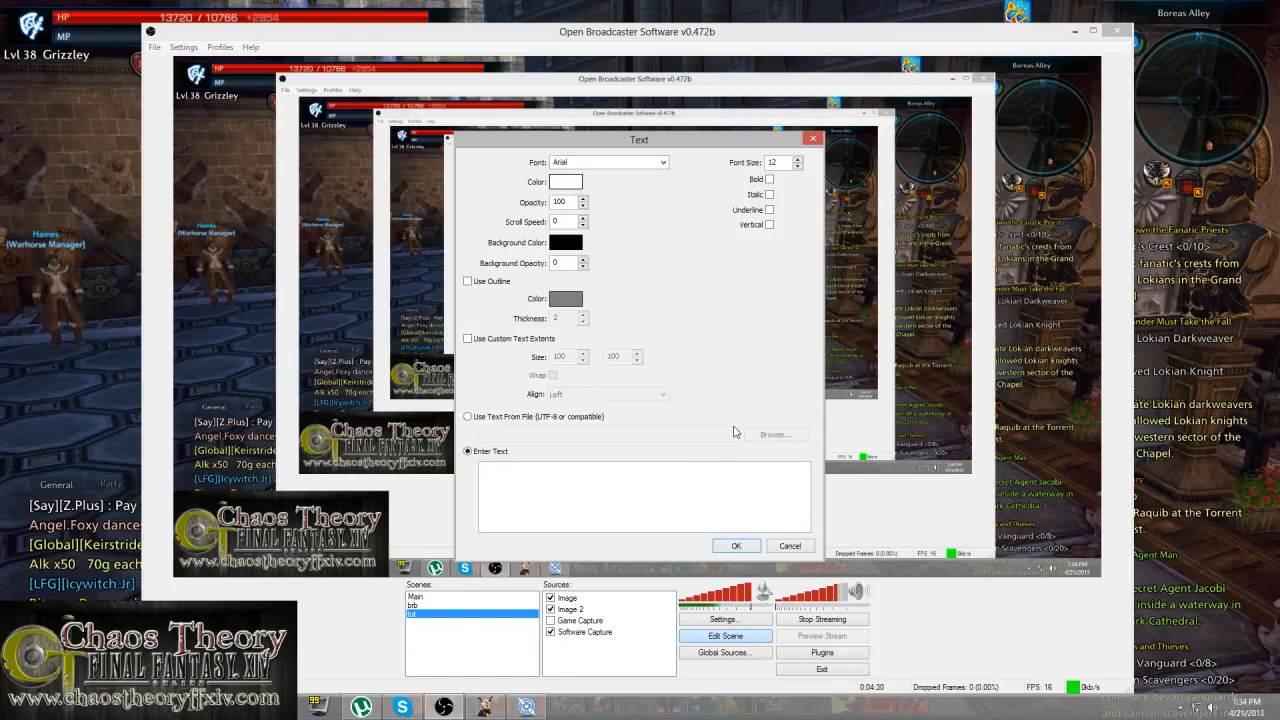
pyautogui.write('welcome to')
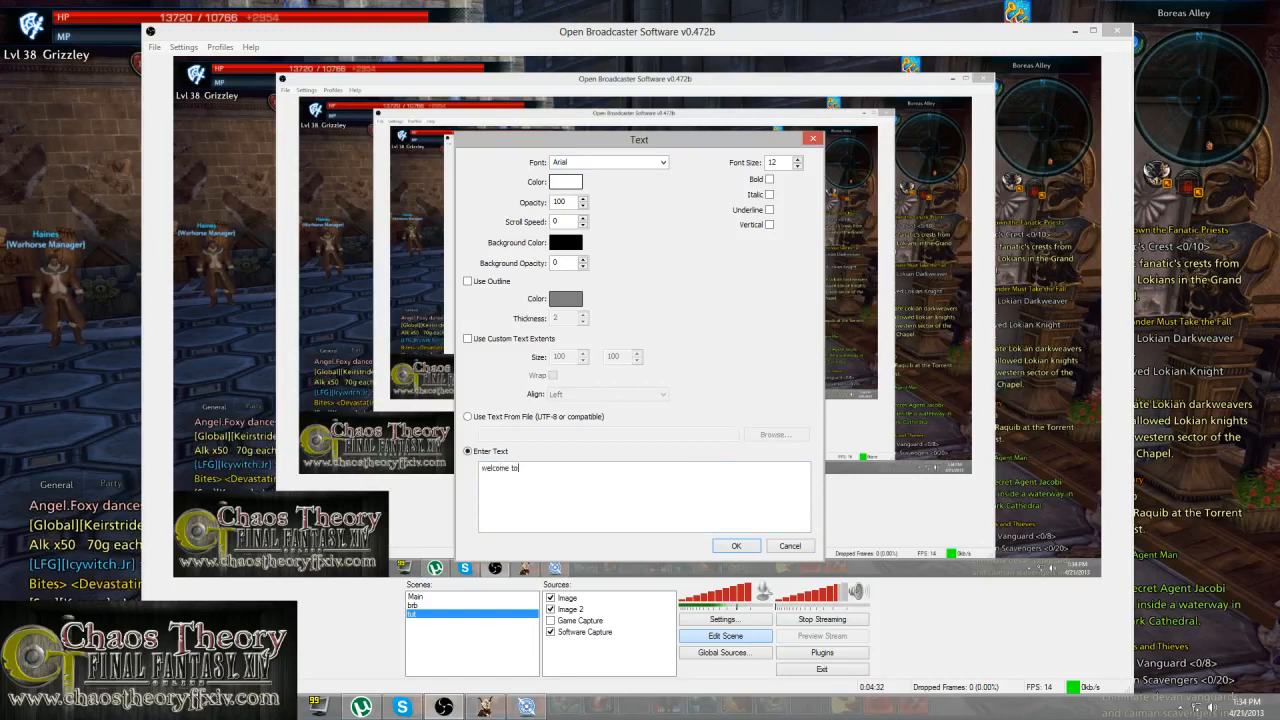
pyautogui.write('chaosth')
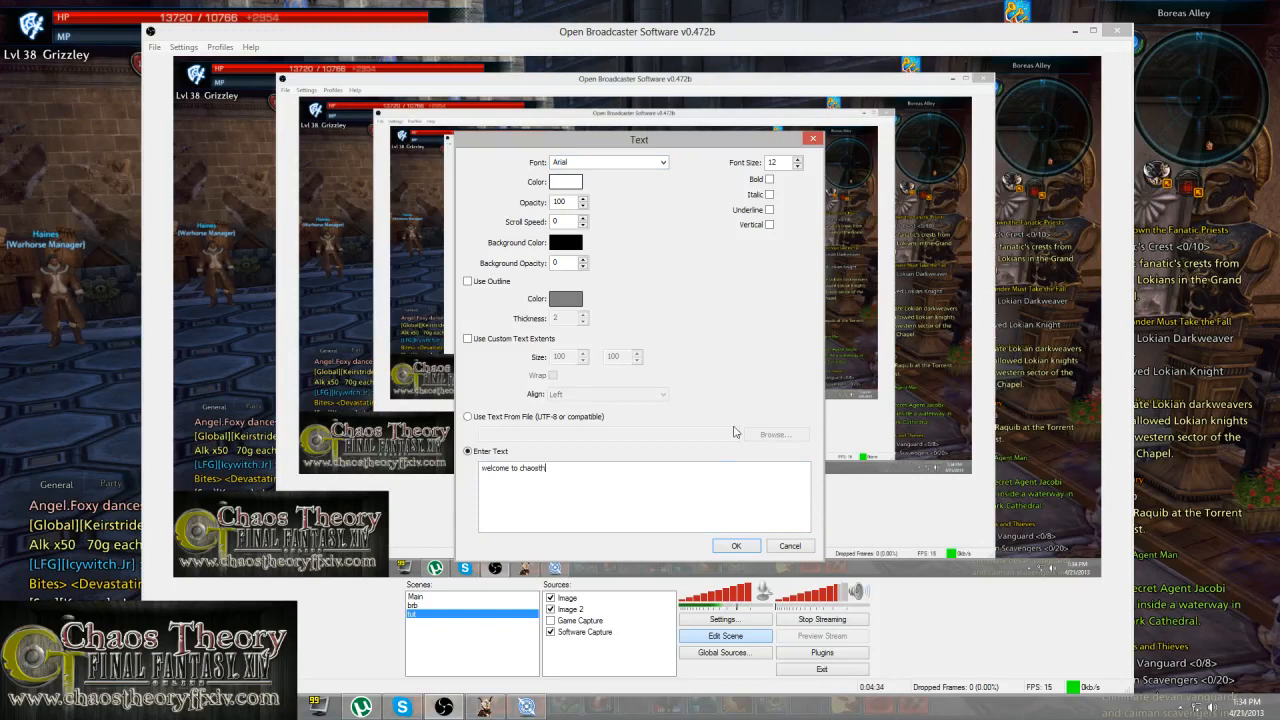
pyautogui.write('heory.c')
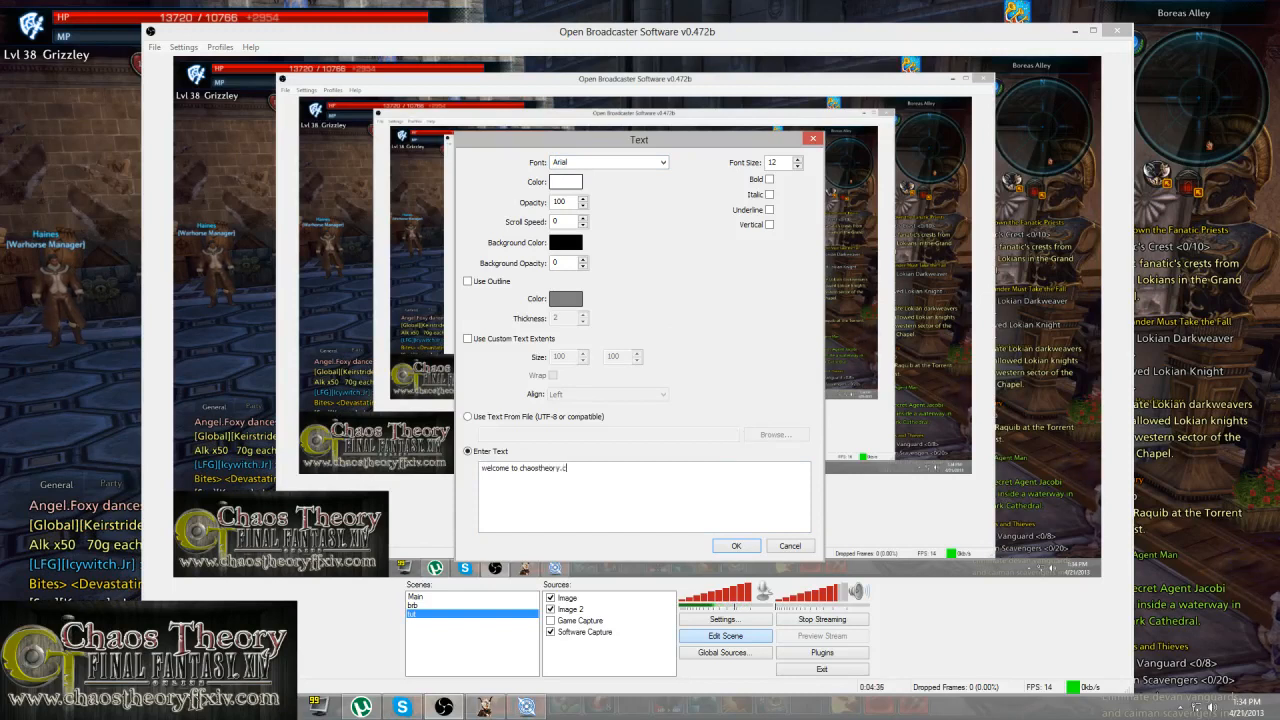
pyautogui.write('om')
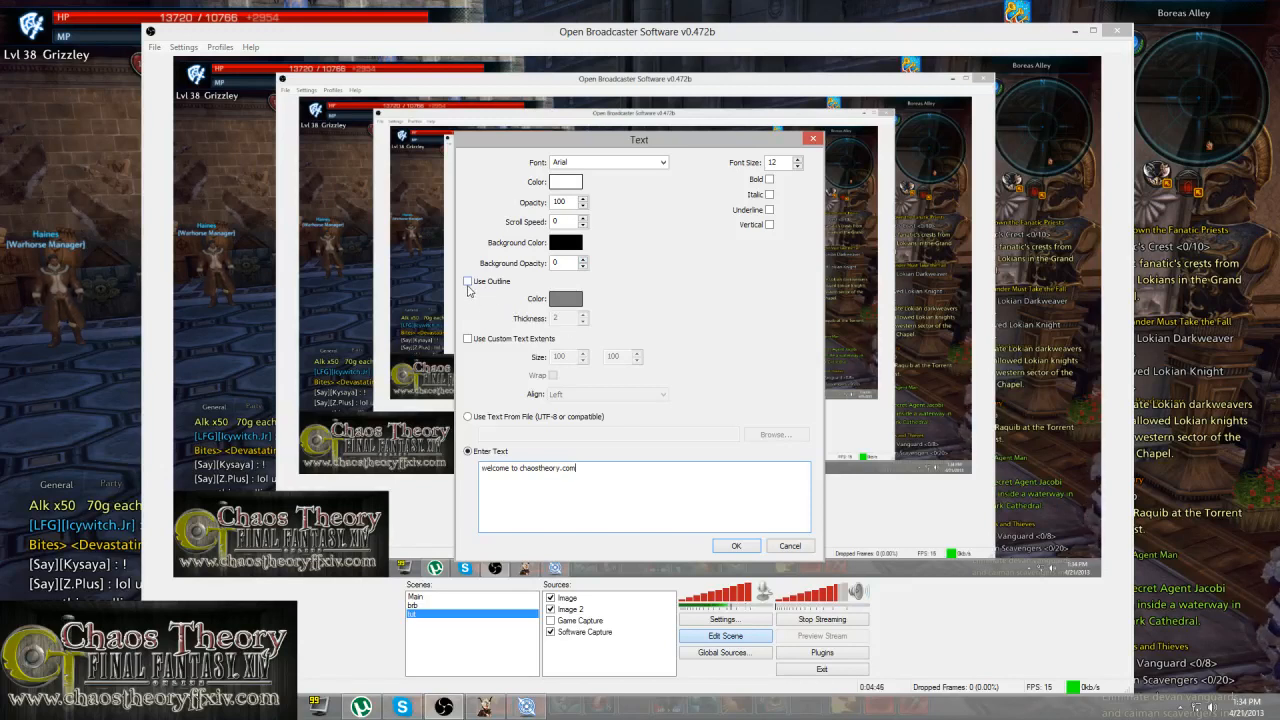
# Give the welcome text a red outline, make it bold and confirm
pyautogui.click(468, 280)
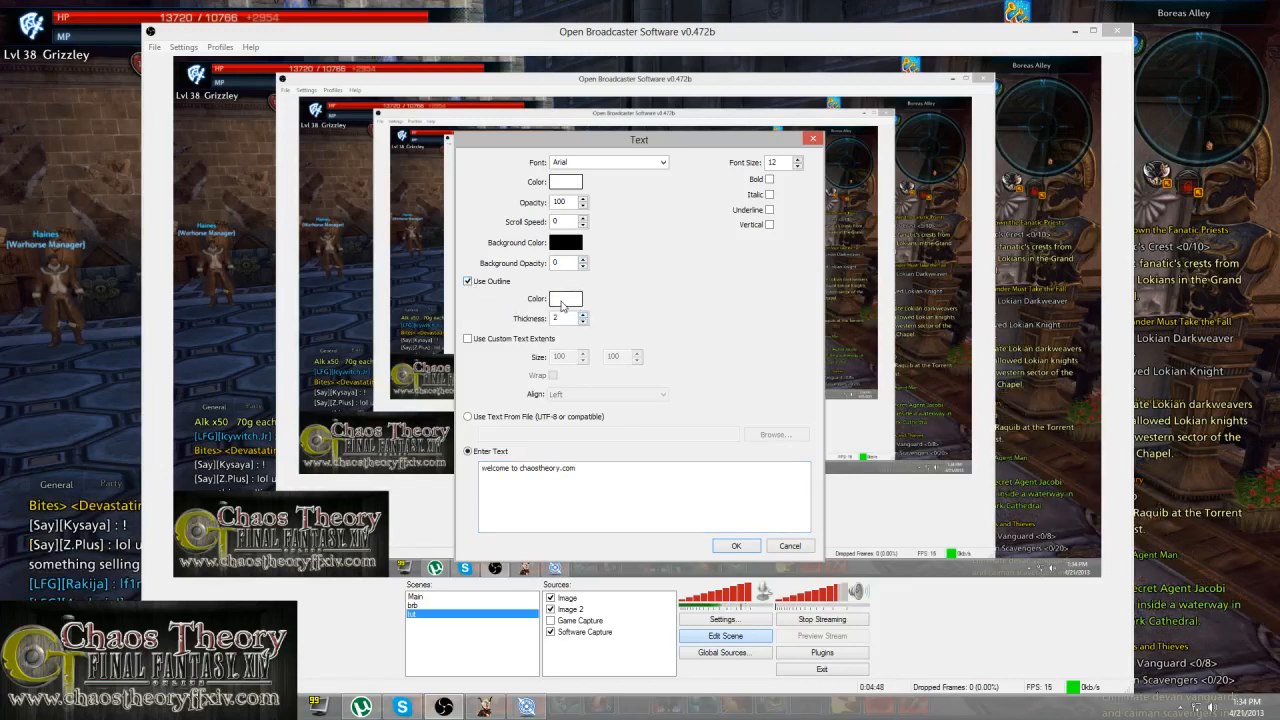
pyautogui.click(564, 298)
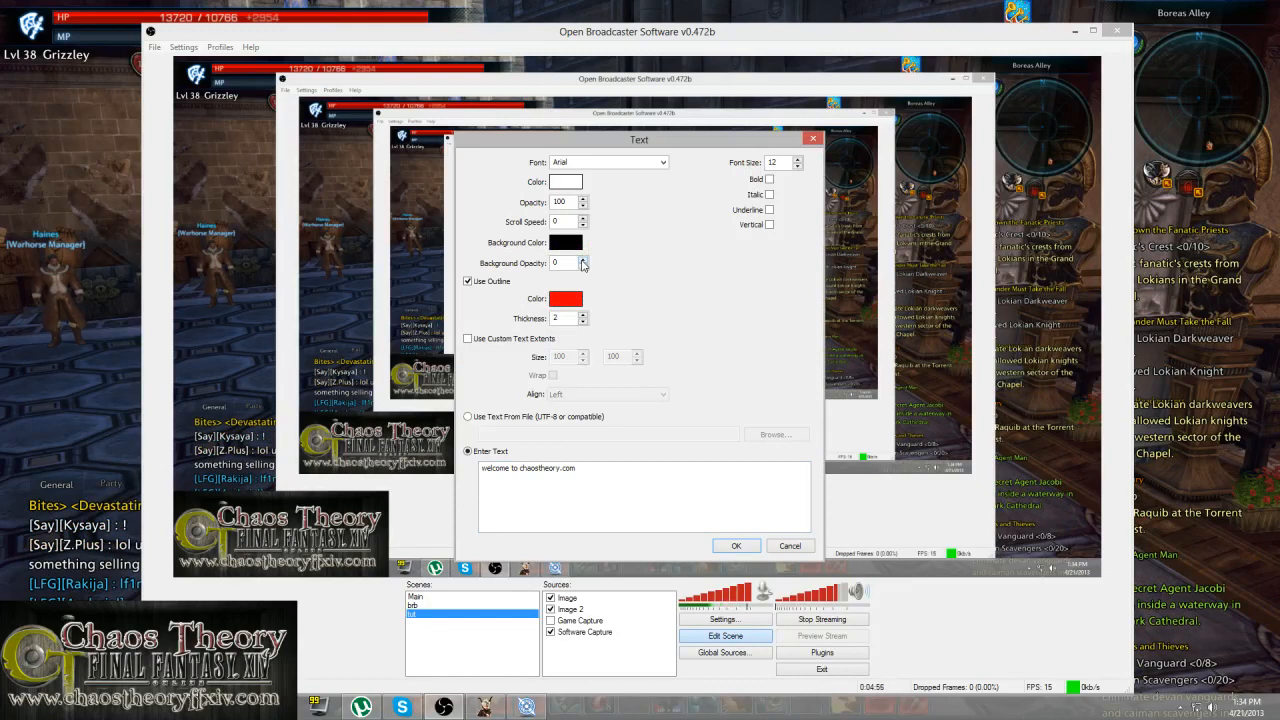
pyautogui.click(768, 178)
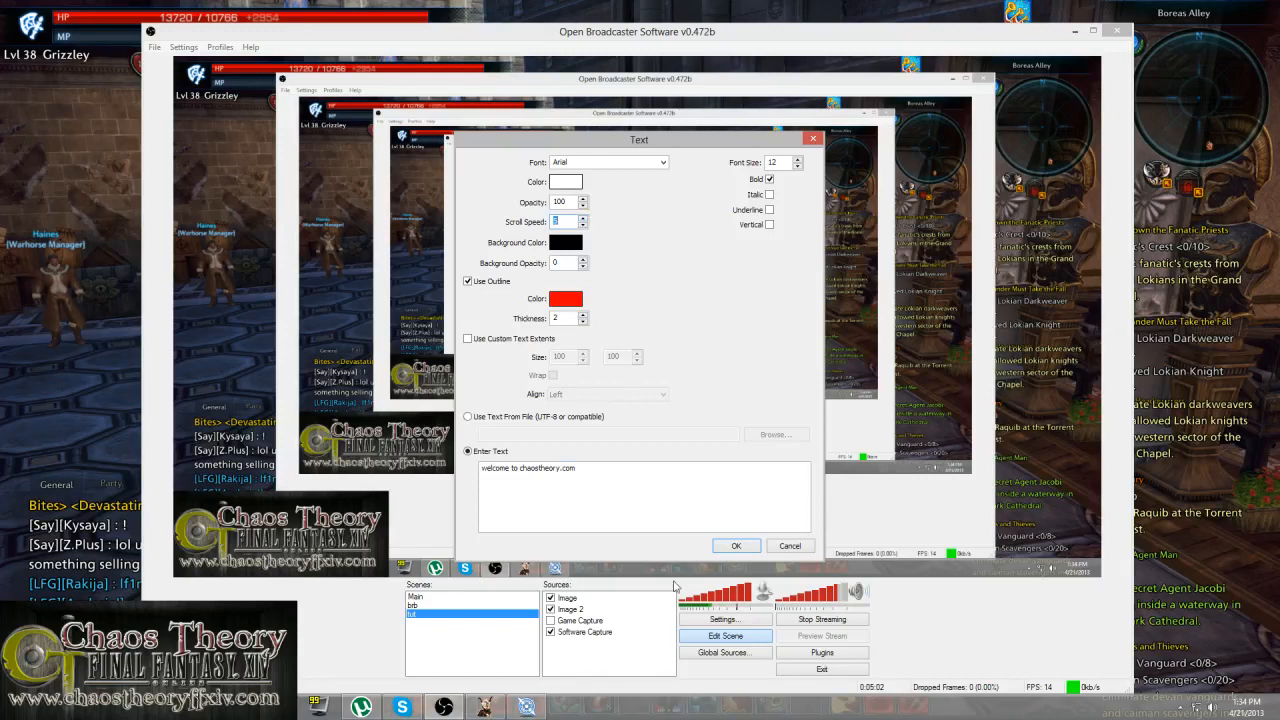
pyautogui.click(736, 544)
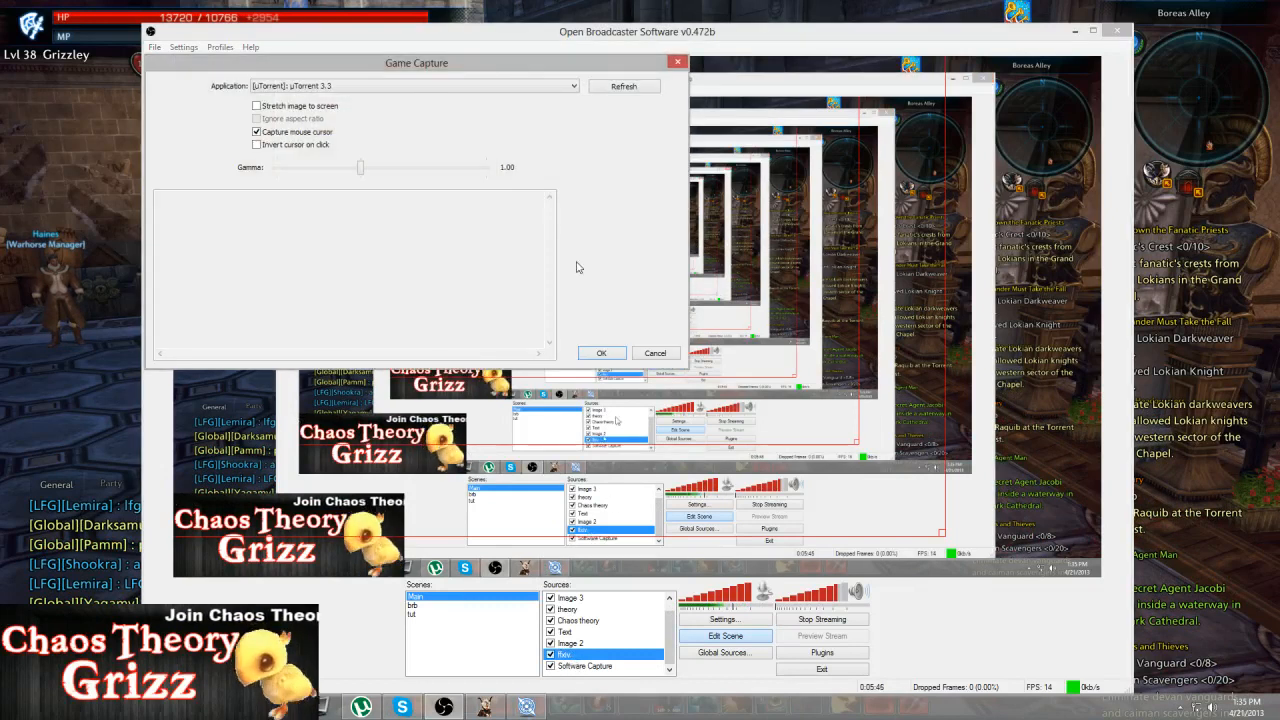
# List the running applications available for Game Capture
pyautogui.click(572, 84)
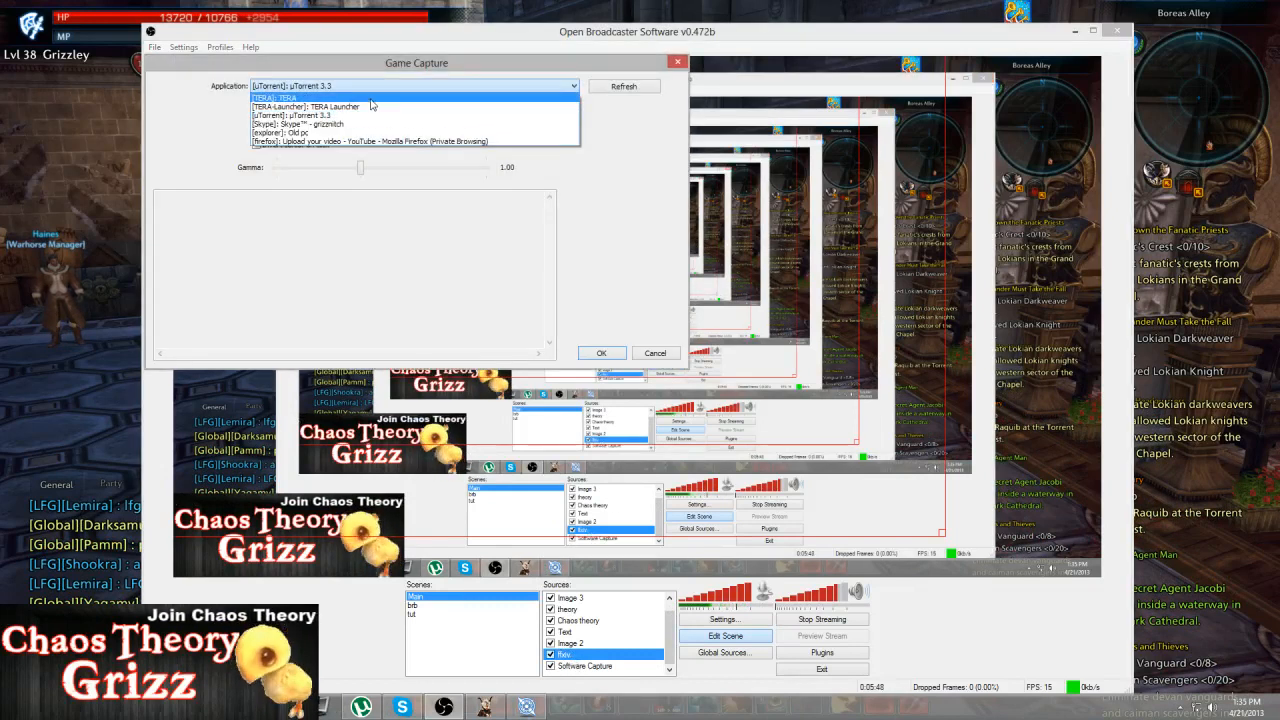